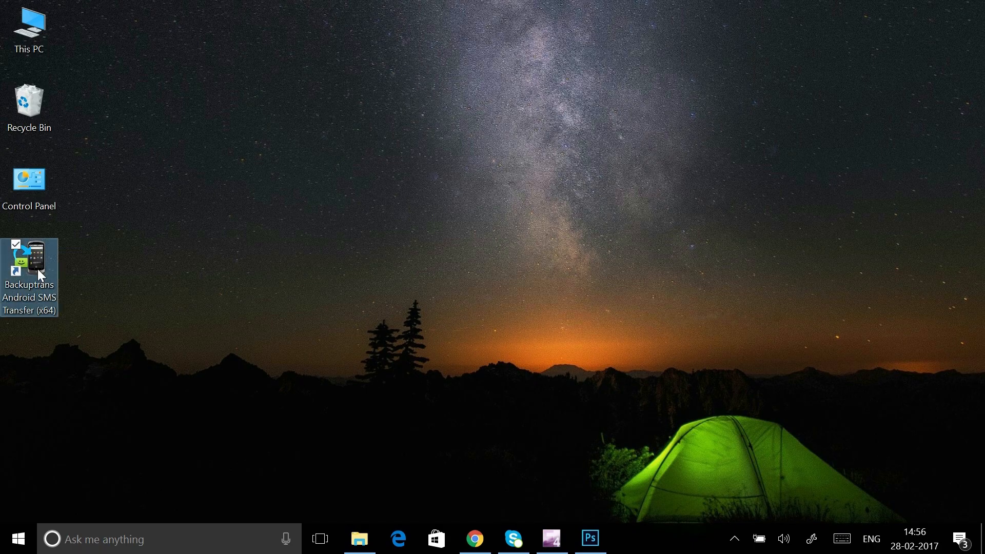
Step: Launch Backuptrans, dismiss the 'Android device not found' notice and close the Galaxy S6 Edge Explorer
double_click(29, 261)
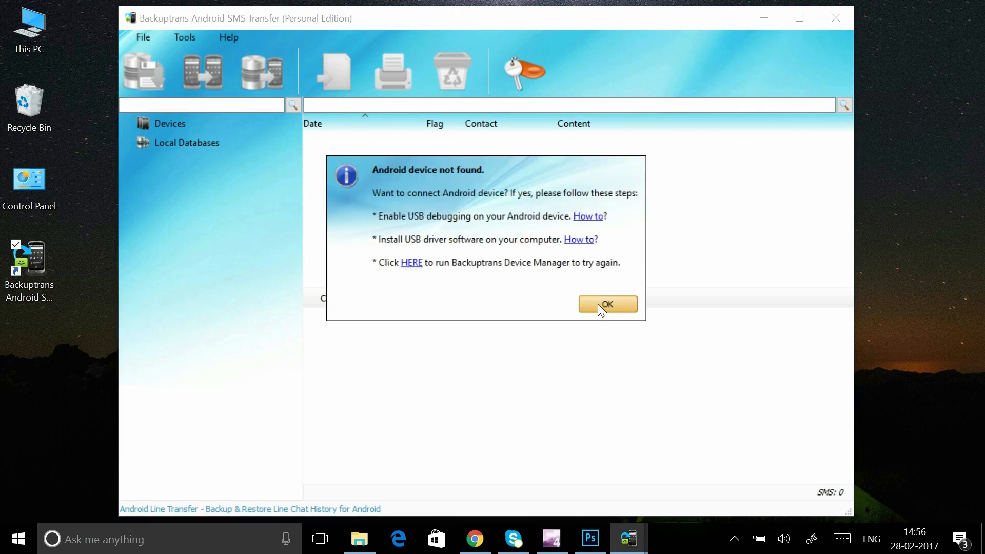
click(607, 304)
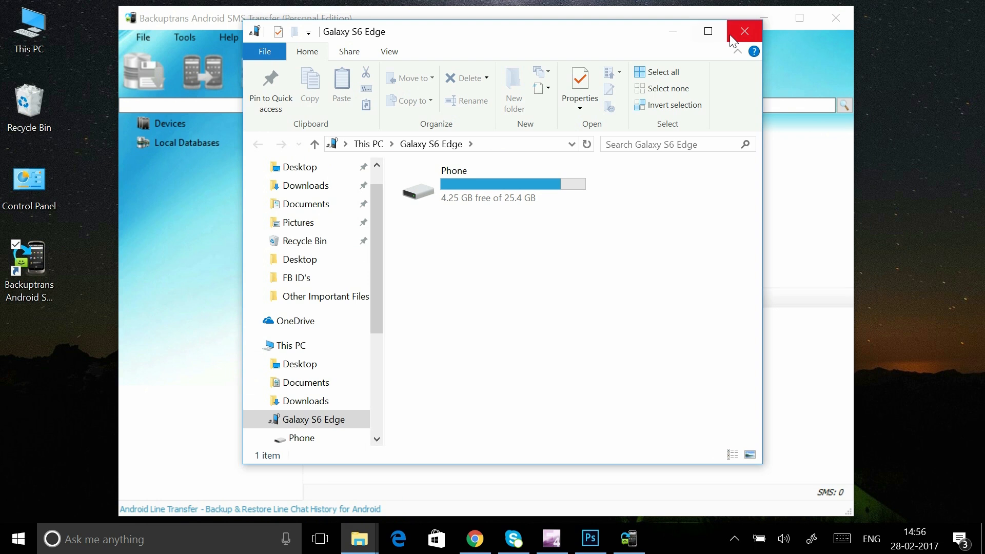
click(745, 31)
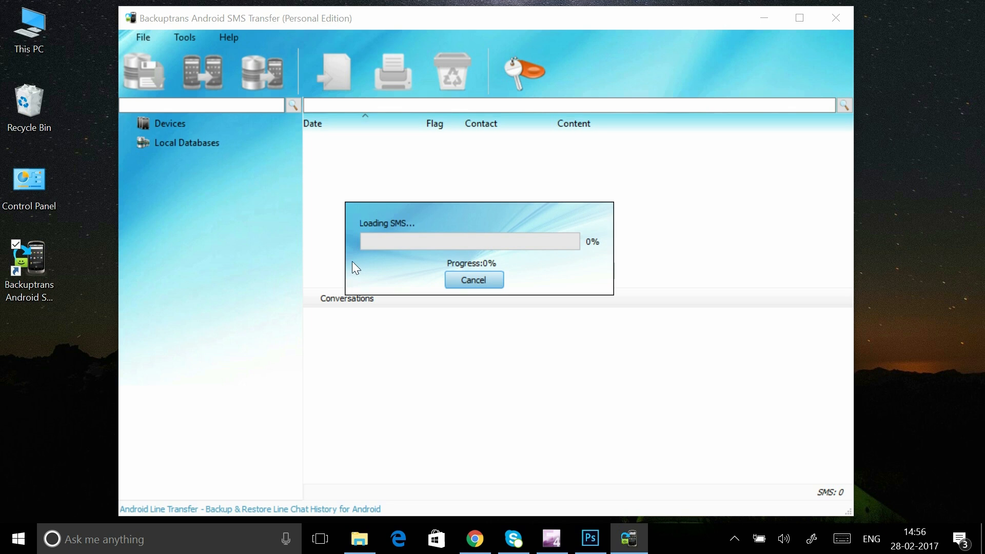
mouse_move(409, 236)
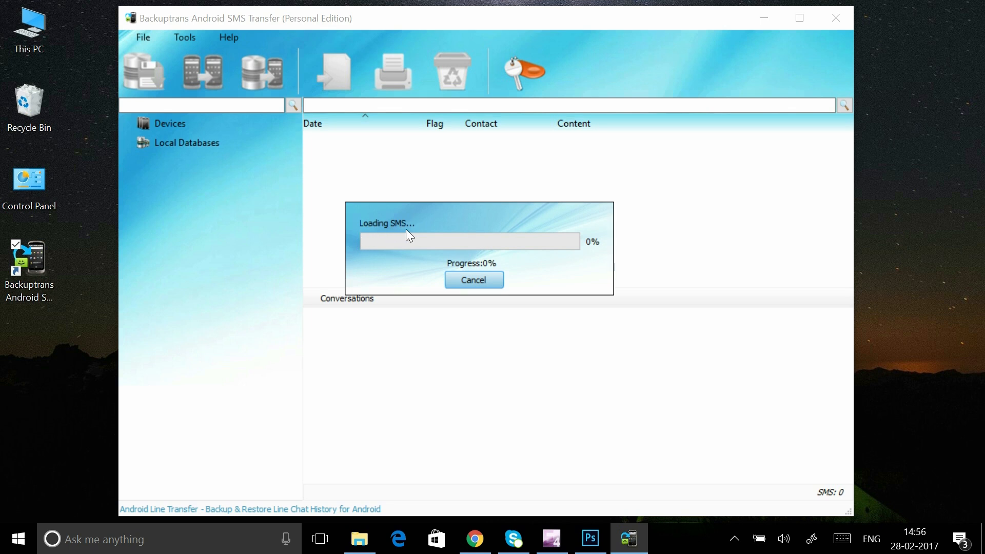
mouse_move(448, 275)
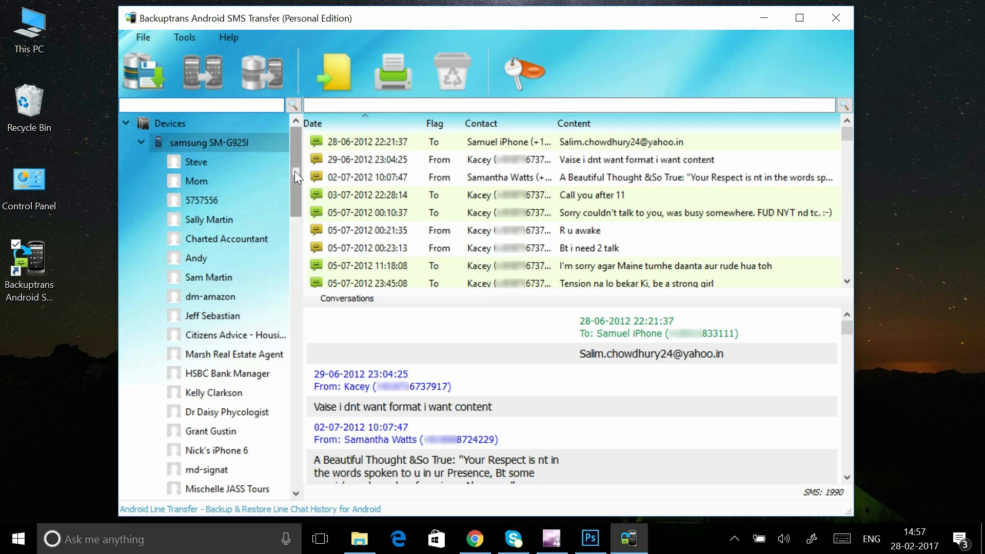
Step: Browse the samsung SM-G925I contact list and show Mom's five-message conversation
scroll(down, 3)
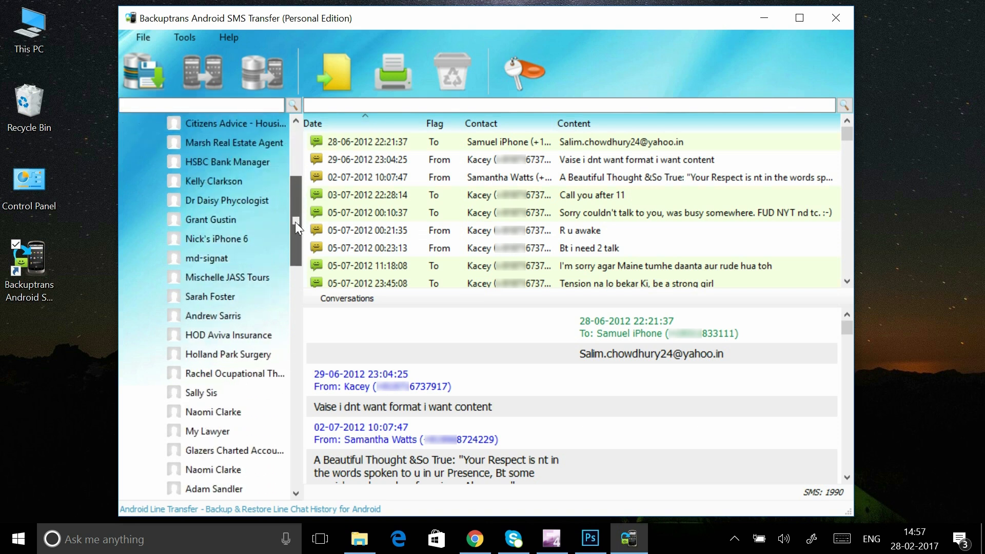
scroll(down, 3)
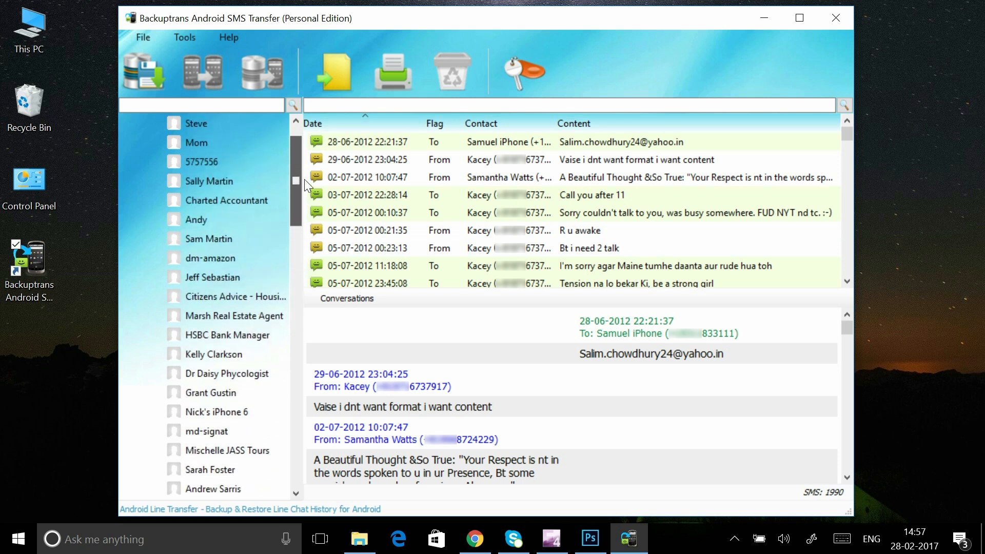
click(196, 182)
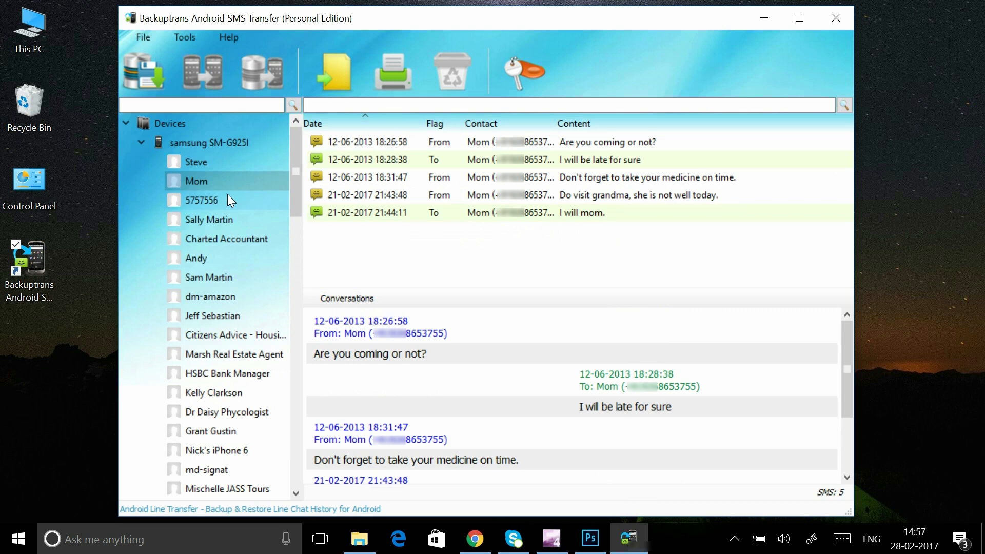
Step: Show Steve's 14-message conversation and scroll through to his final message
click(196, 162)
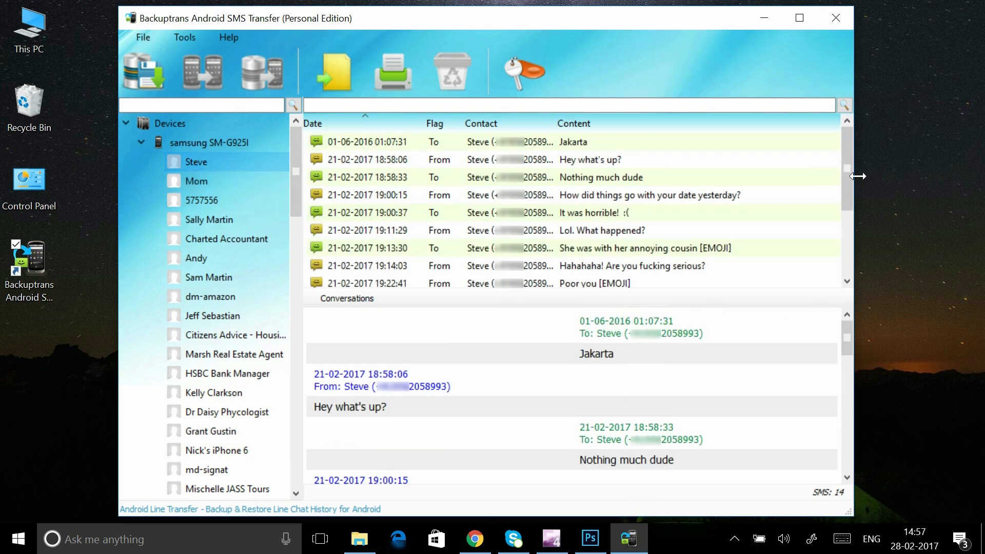
scroll(down, 3)
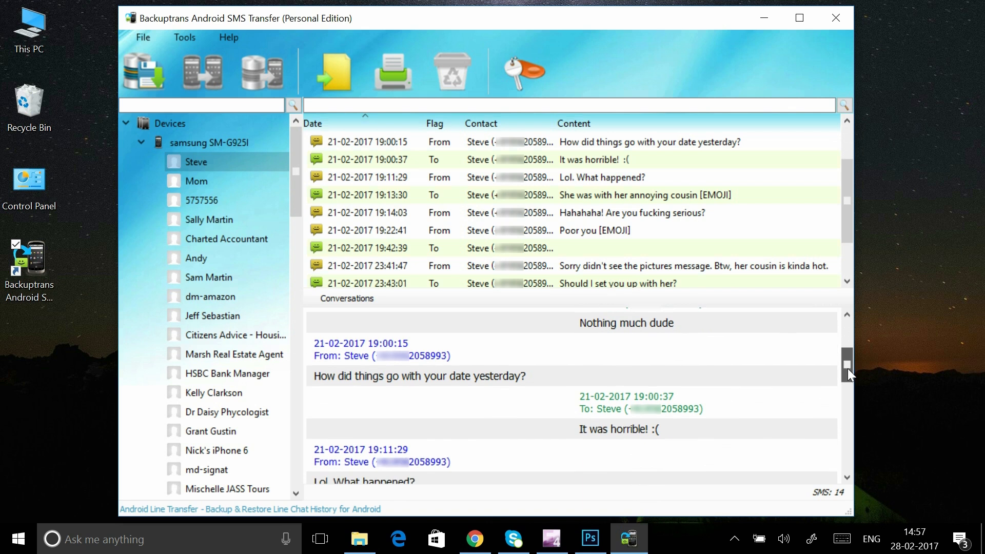
scroll(down, 3)
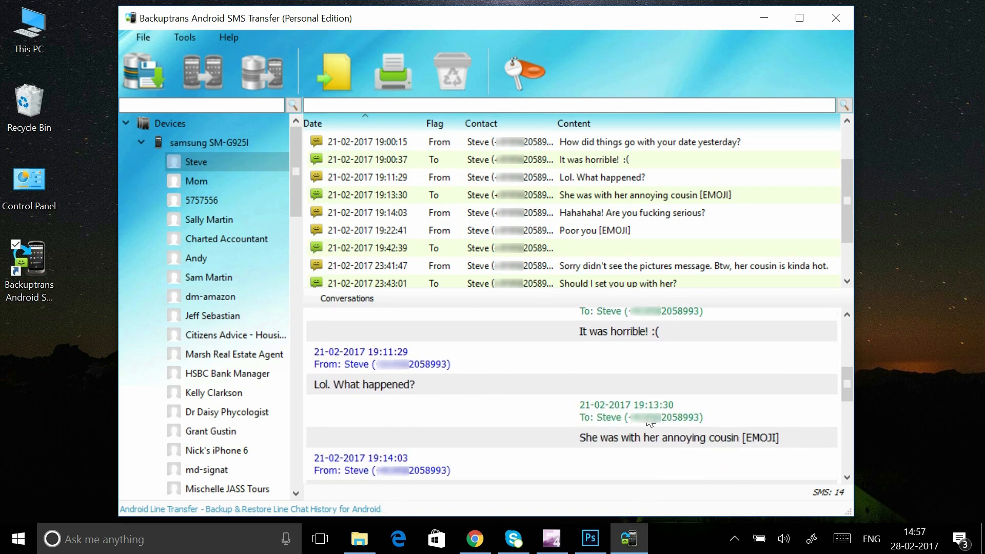
mouse_move(576, 427)
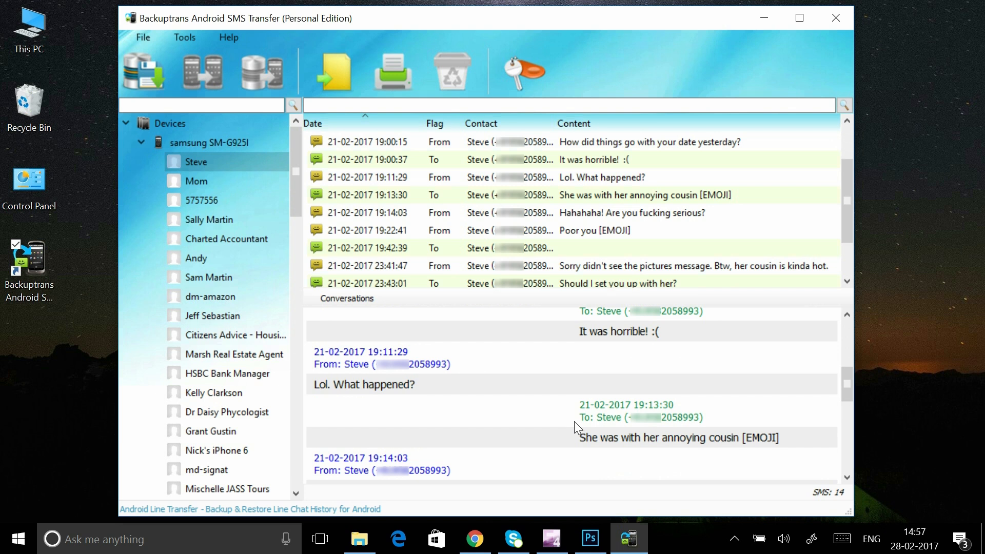
mouse_move(699, 429)
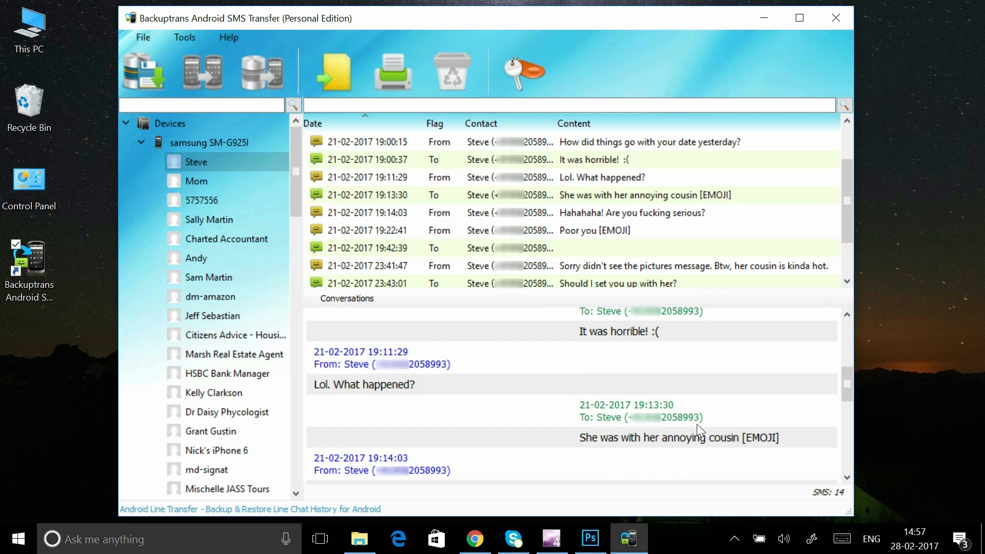
scroll(down, 3)
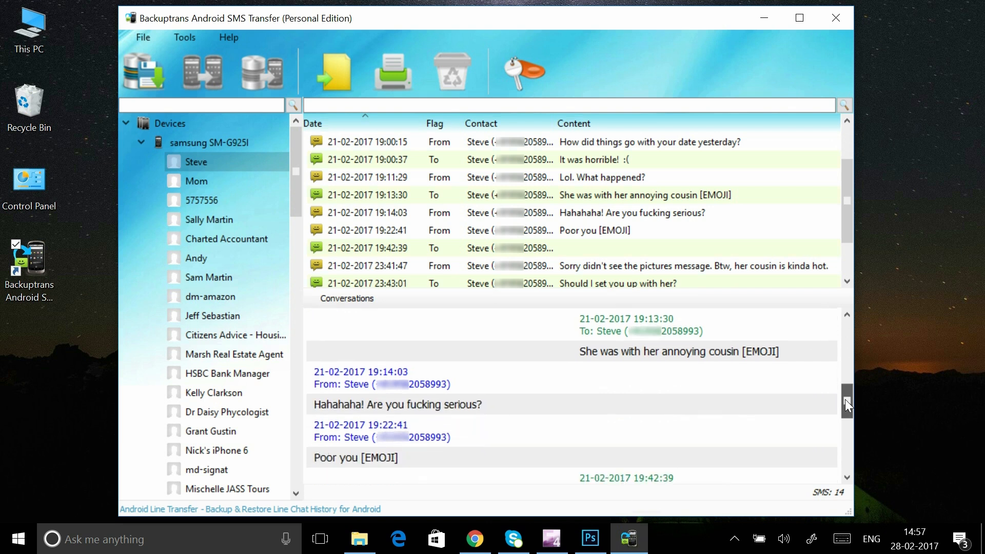
scroll(down, 3)
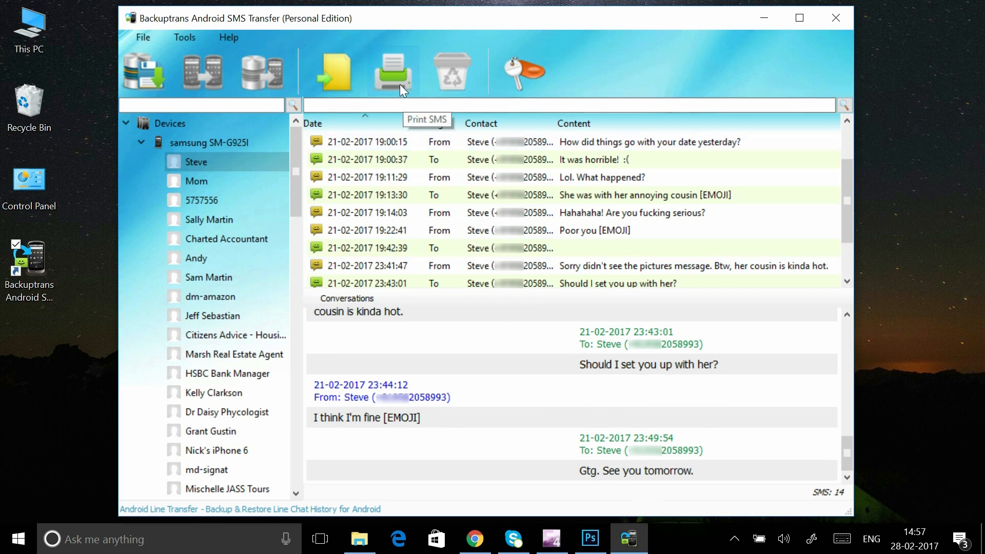
Step: Open a print preview of Steve's conversation and enlarge the page view
click(391, 71)
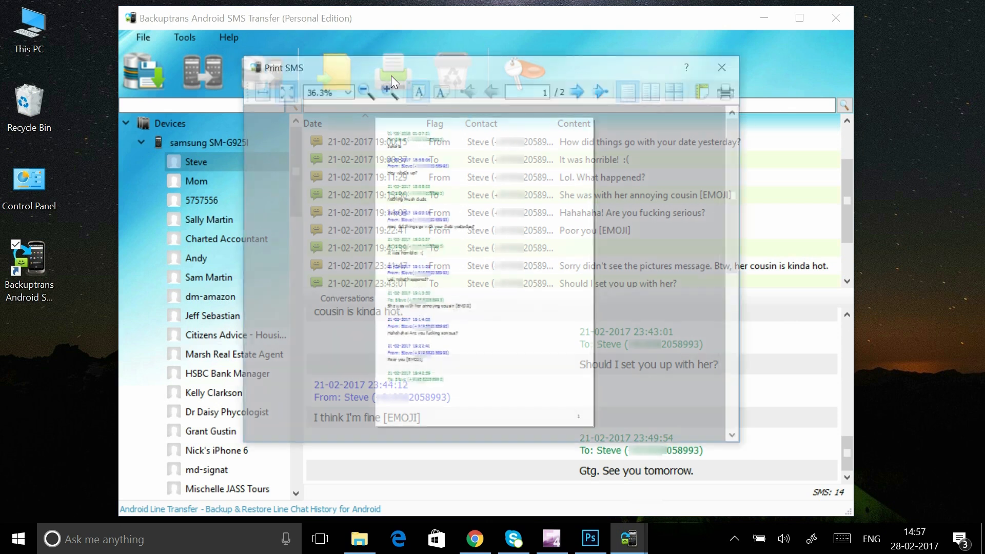
click(386, 91)
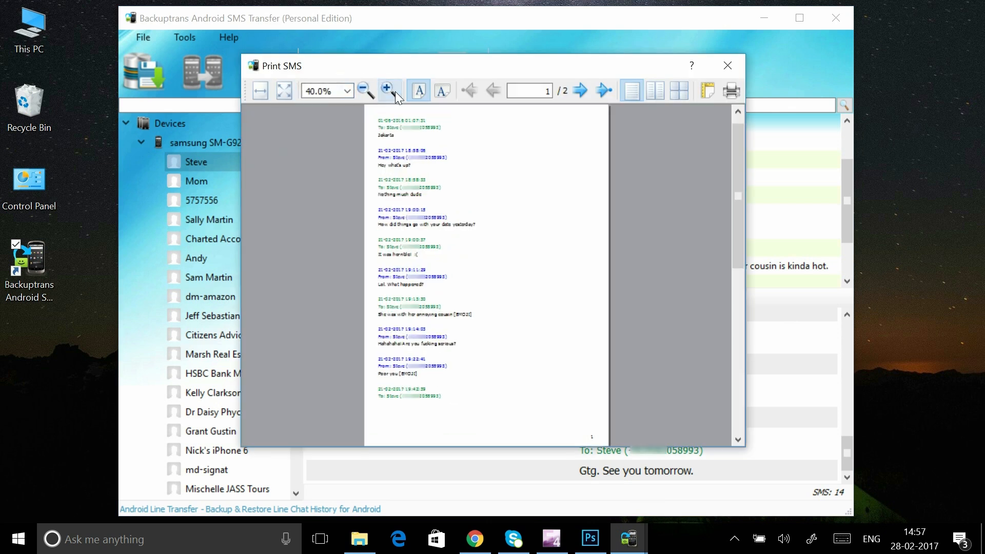
click(386, 90)
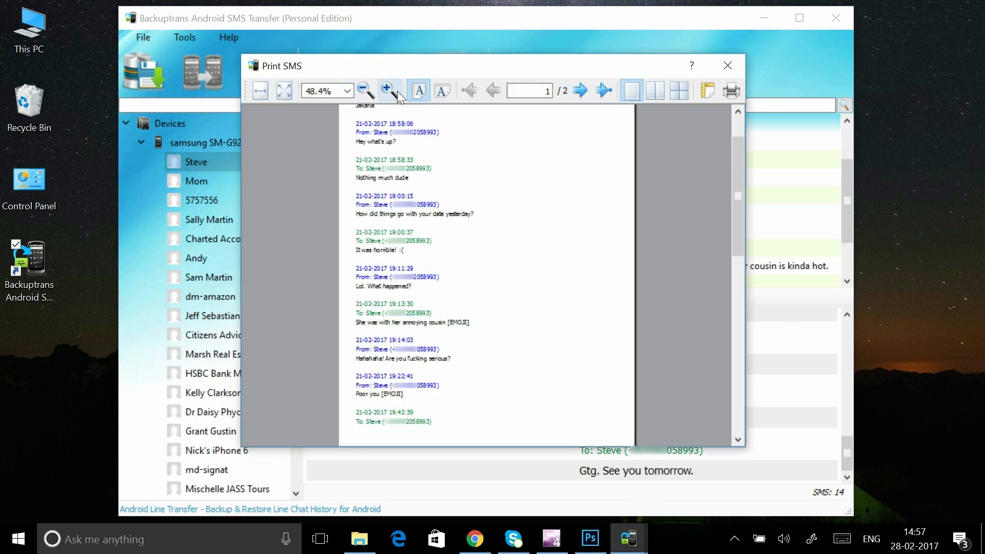
click(386, 91)
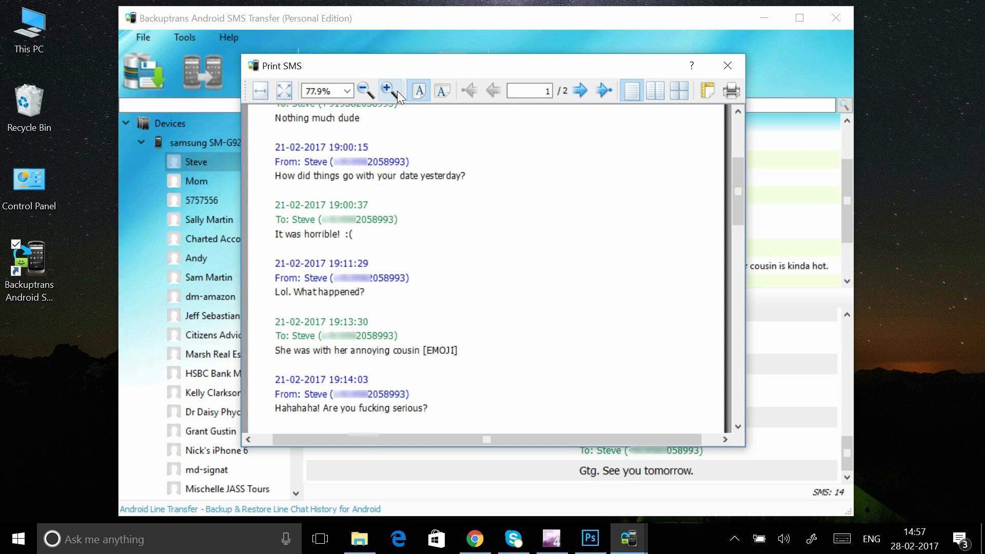
drag(486, 439, 468, 439)
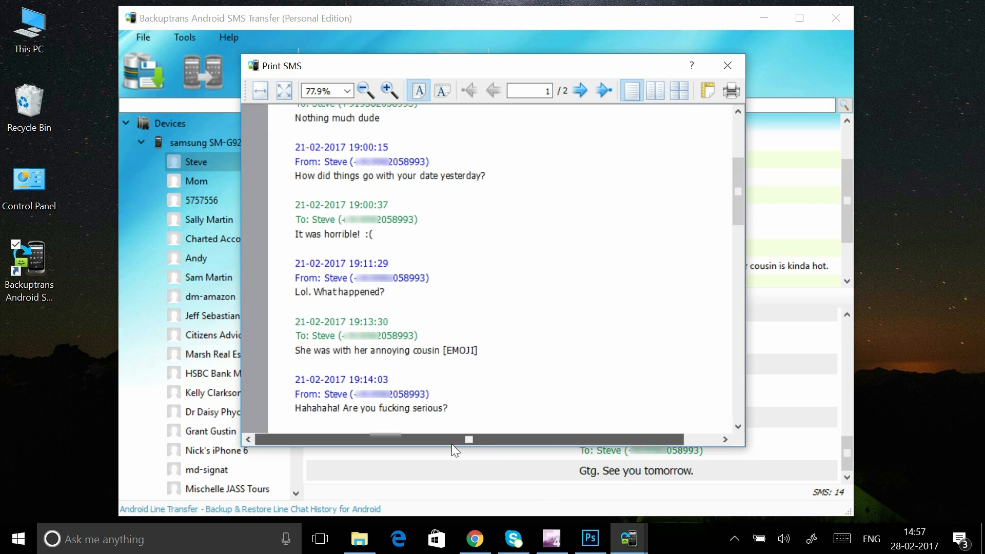
click(387, 90)
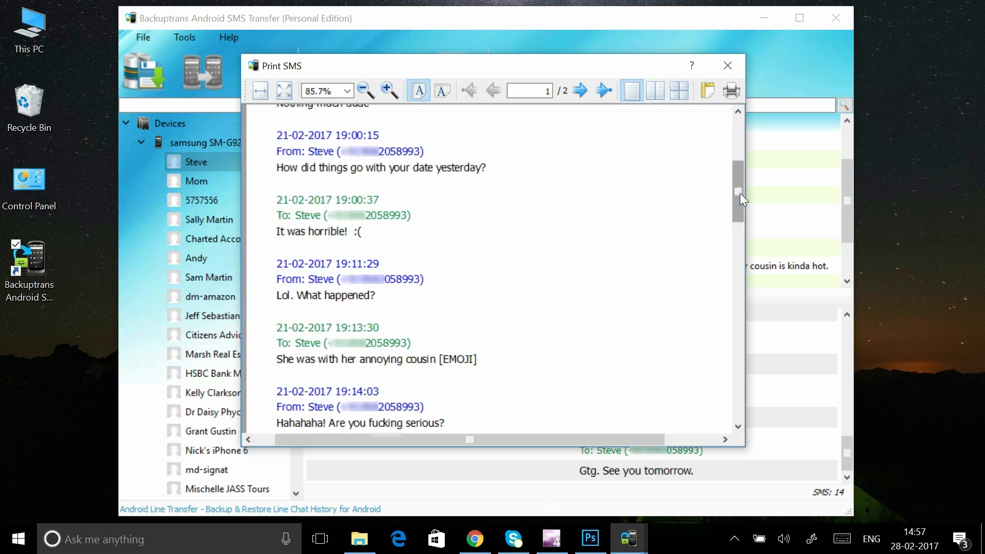
Step: View page 2, send Steve's conversation to print and close the preview
click(579, 90)
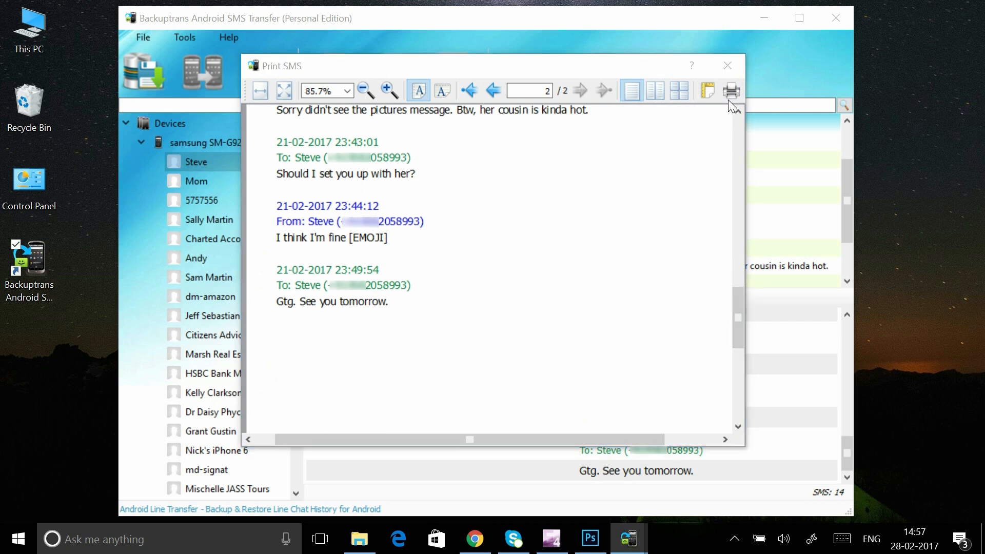
click(730, 91)
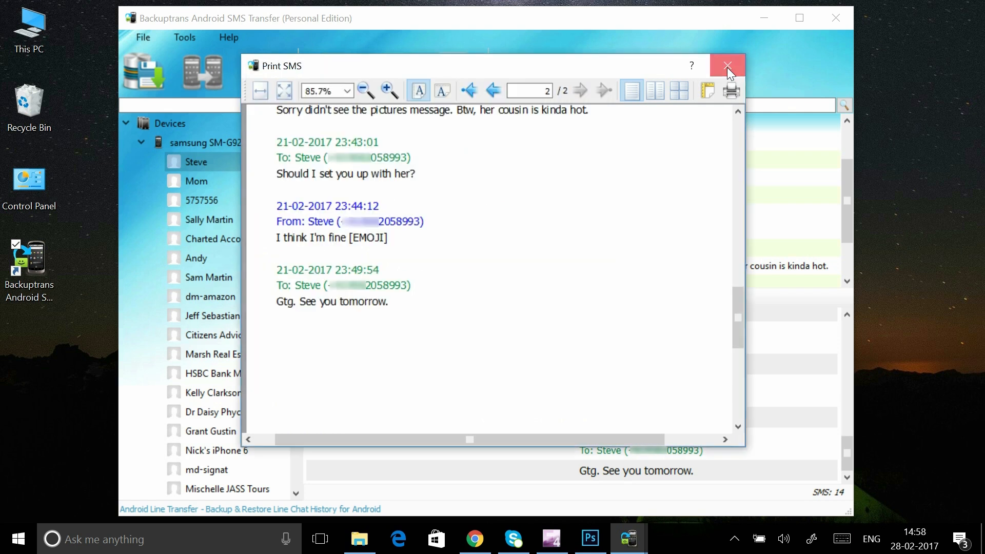
click(727, 65)
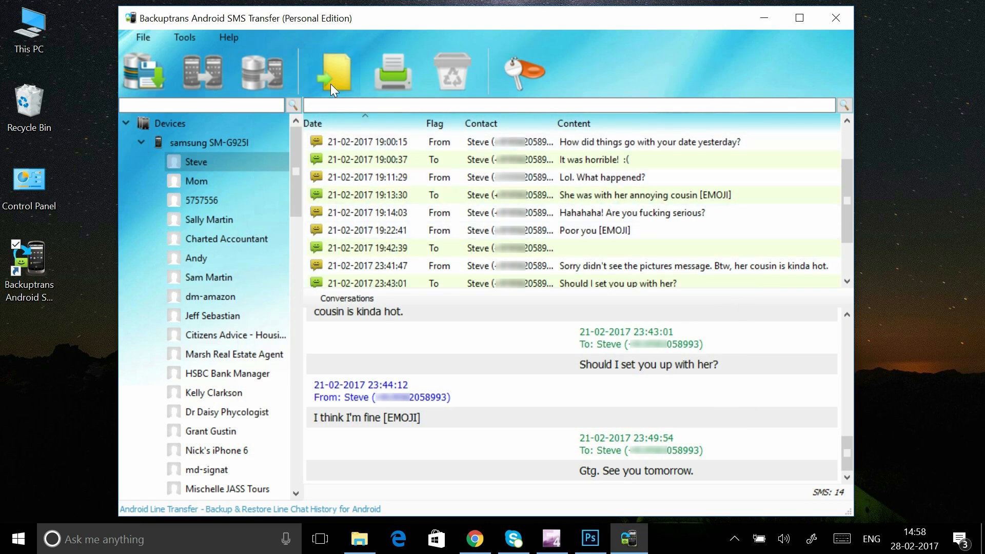
Step: Export Steve's 14 messages as a PDF file to the Desktop, then quit Backuptrans
click(331, 71)
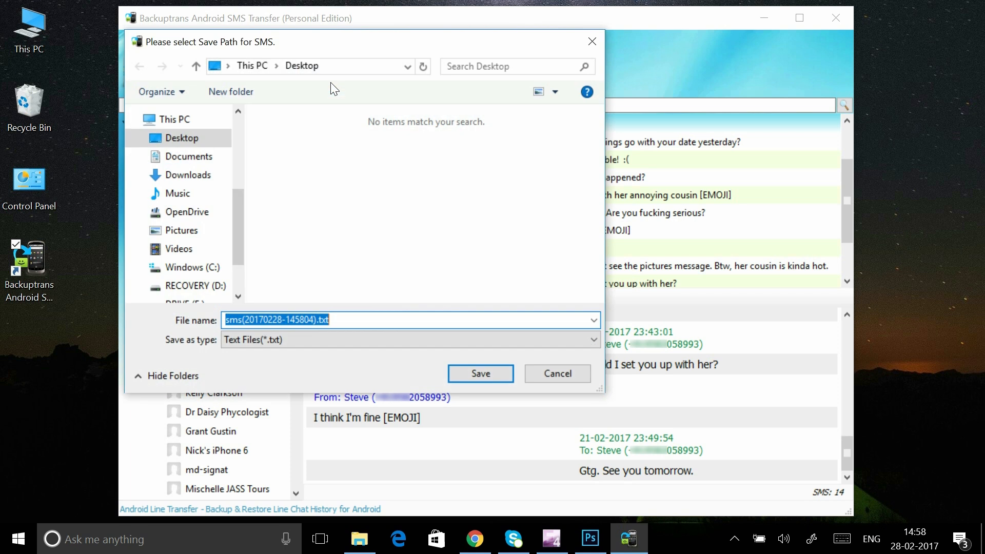
click(409, 339)
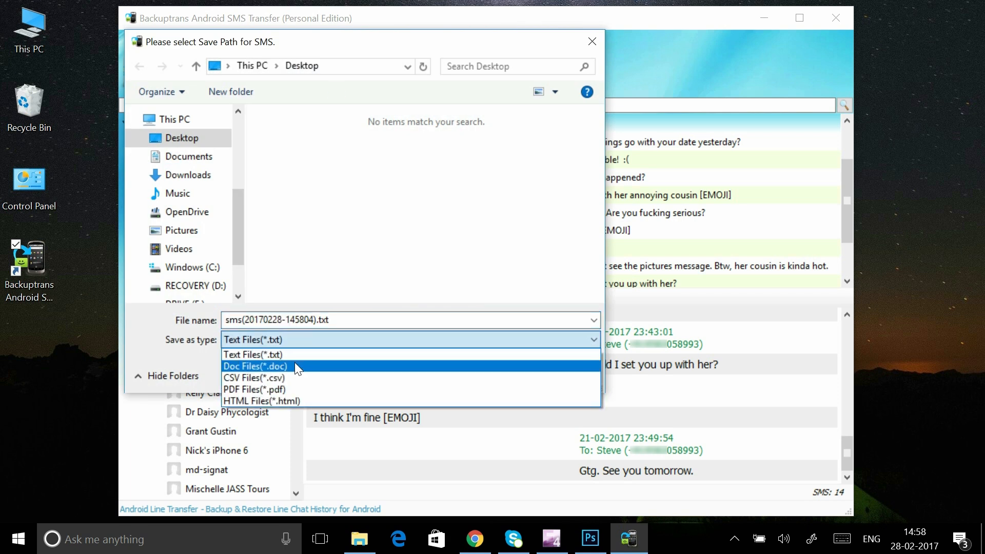
mouse_move(296, 389)
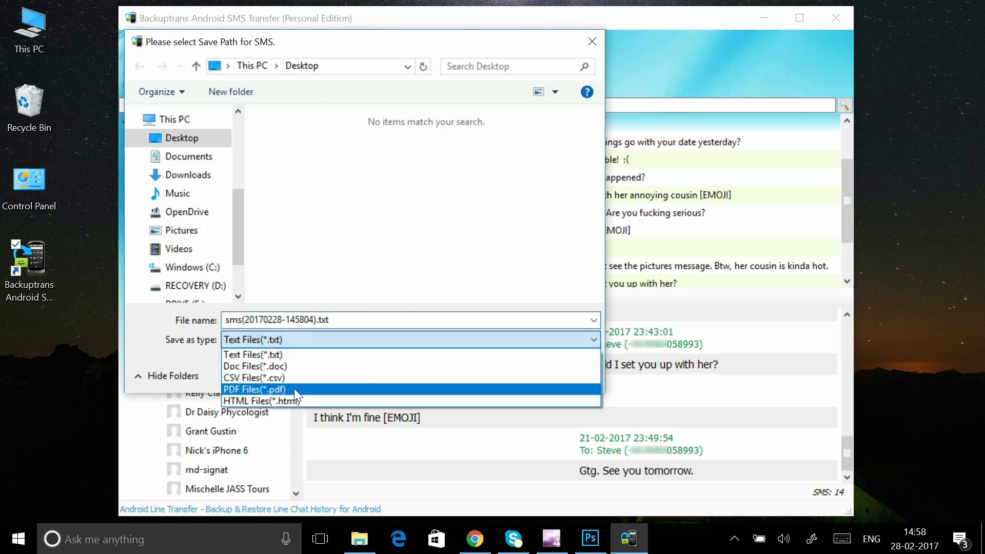
mouse_move(248, 397)
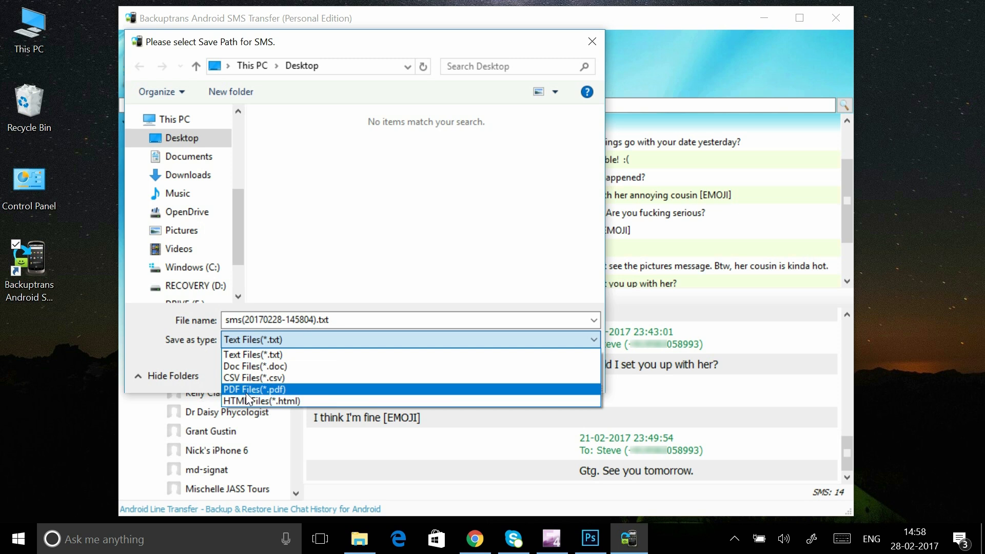
click(254, 389)
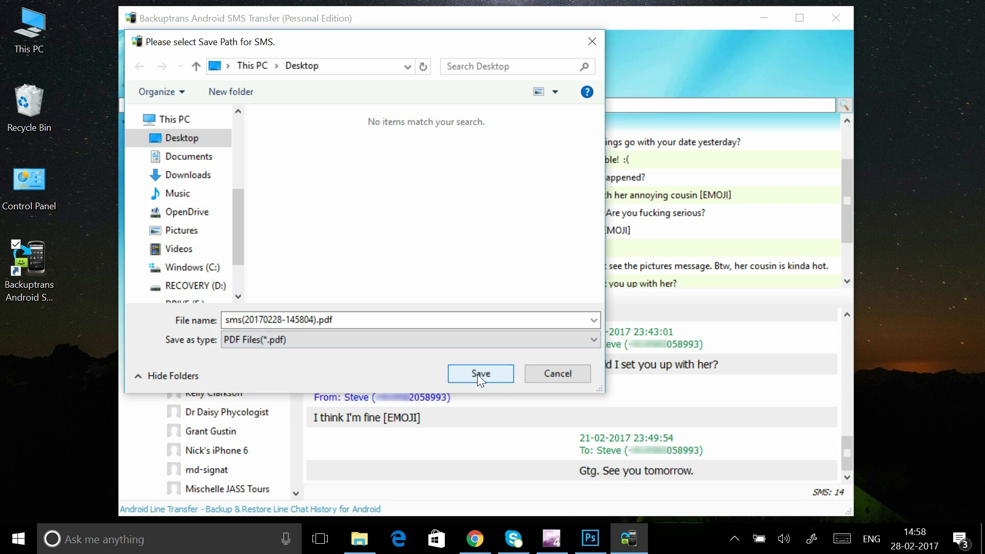
click(480, 373)
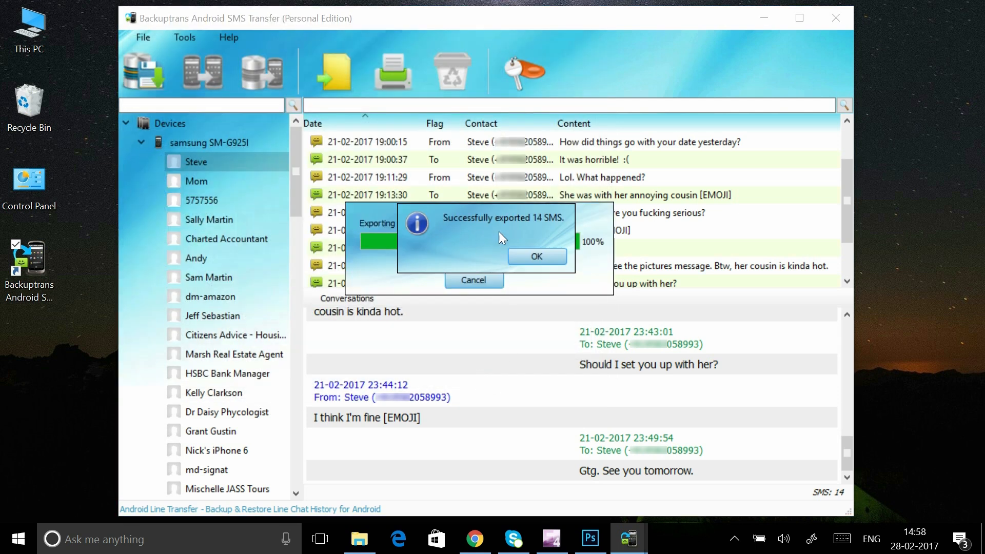
click(536, 256)
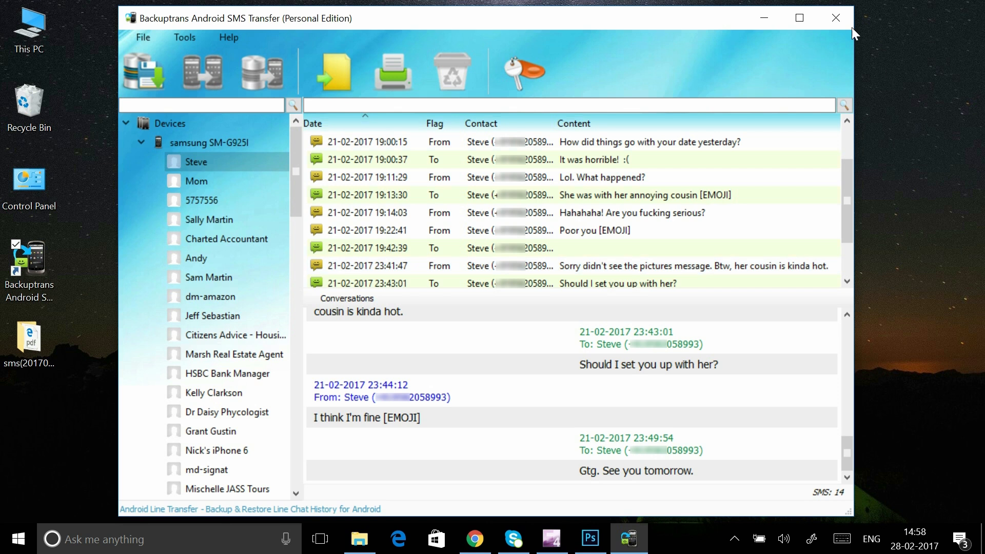
click(834, 18)
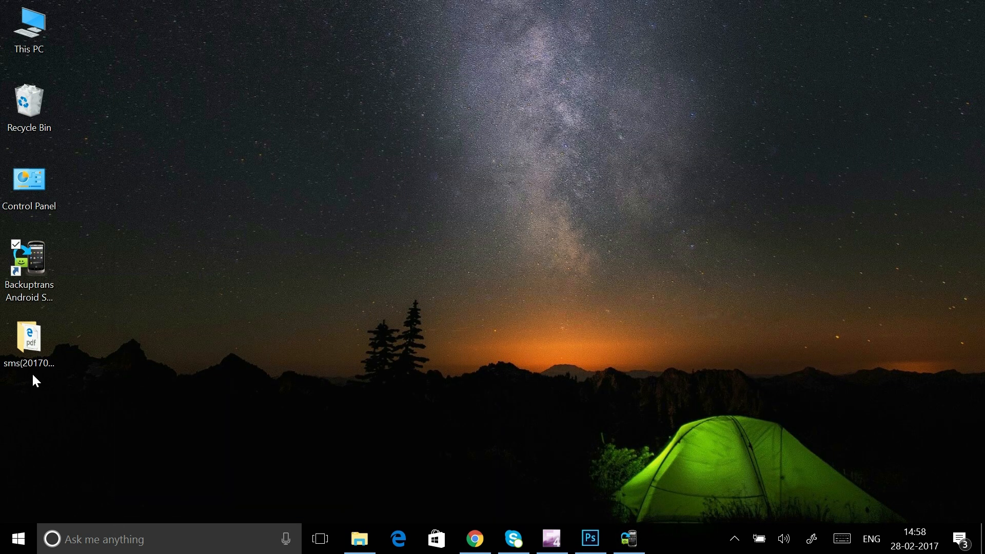
Step: Open Steve's PDF from the desktop sms folder in Edge and scroll its pages
double_click(28, 339)
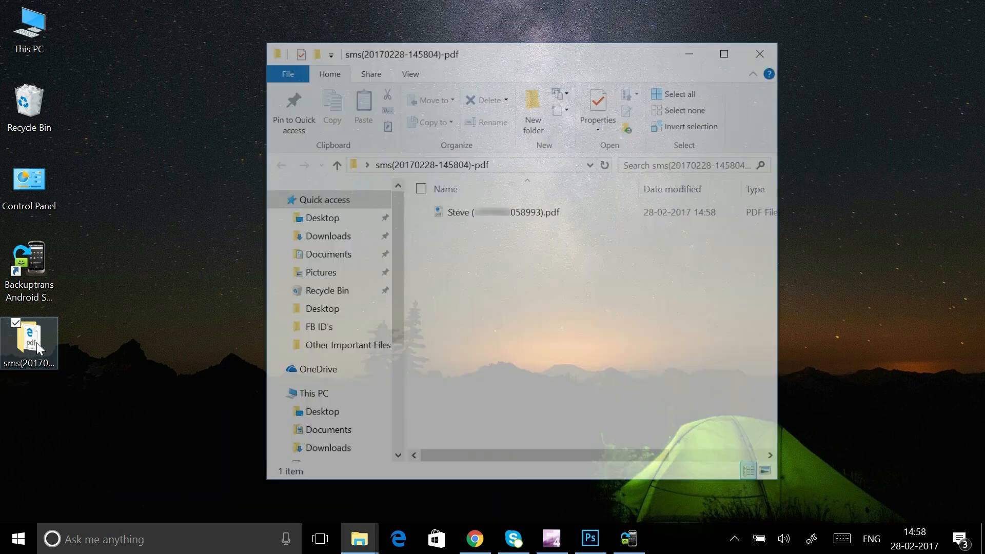
click(497, 212)
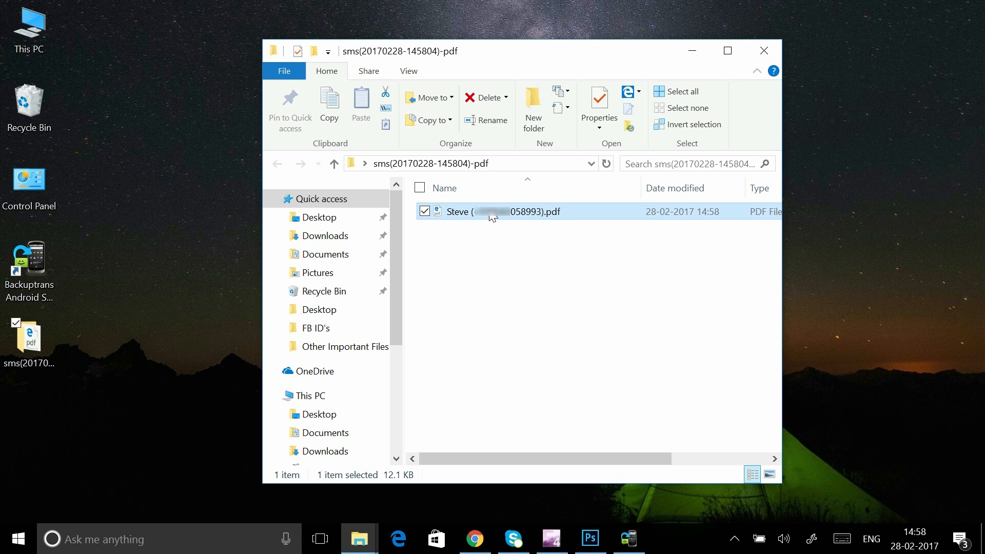
double_click(496, 212)
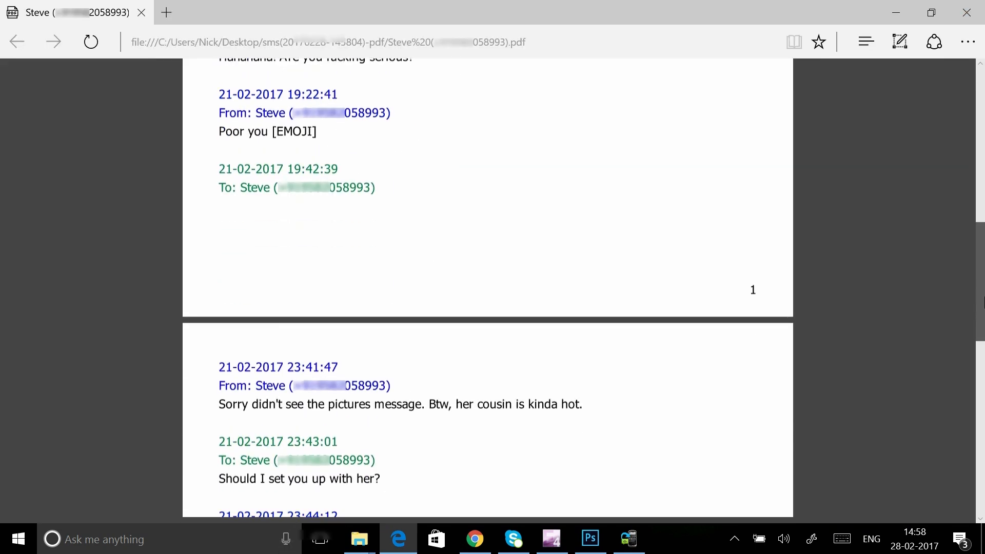
scroll(down, 3)
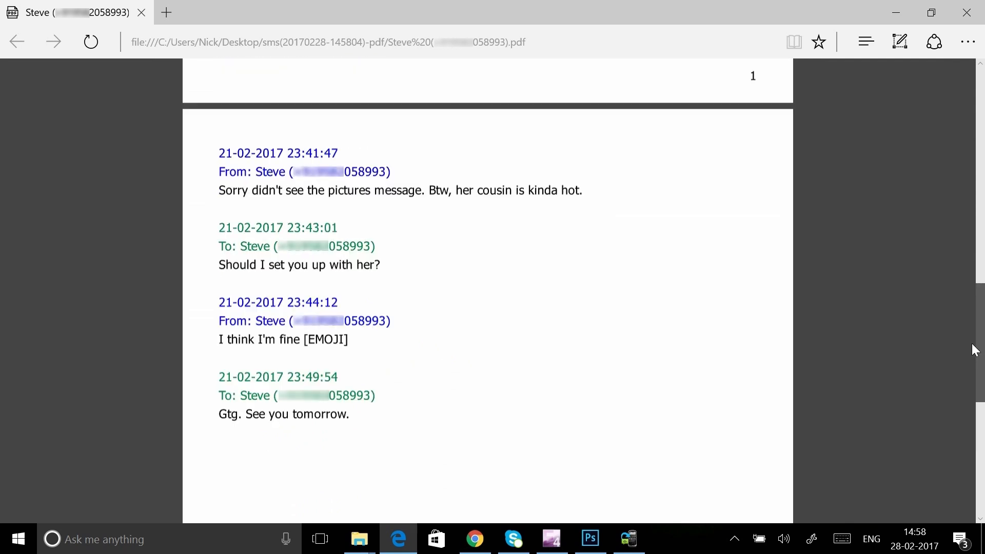
scroll(up, 3)
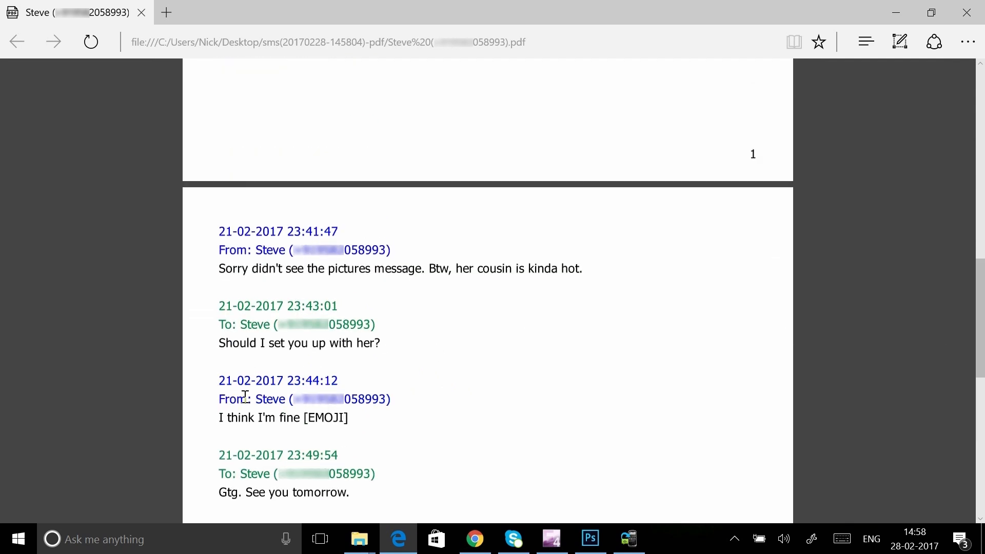
mouse_move(948, 92)
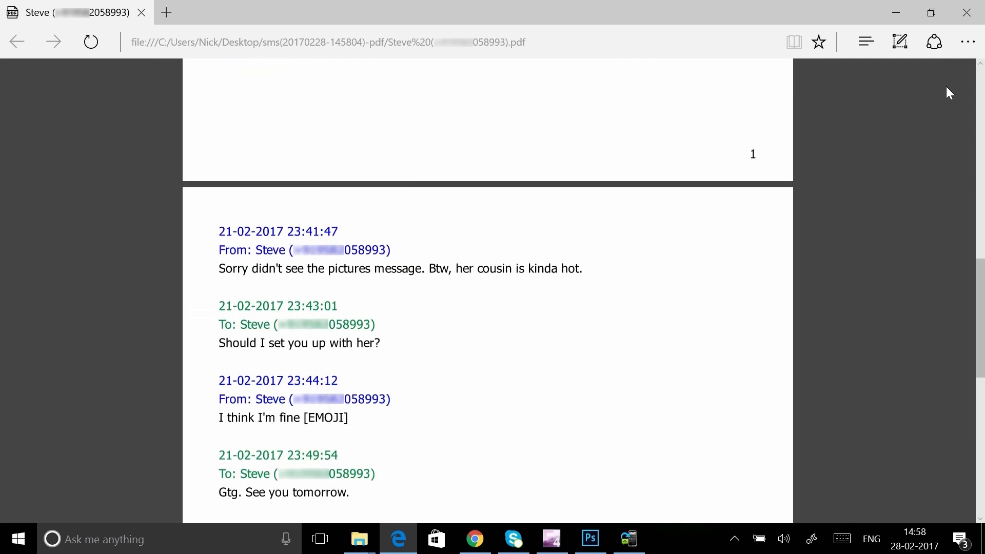
Step: Print Steve's PDF on the HP Deskjet 3540, portrait, one copy, all pages
click(966, 41)
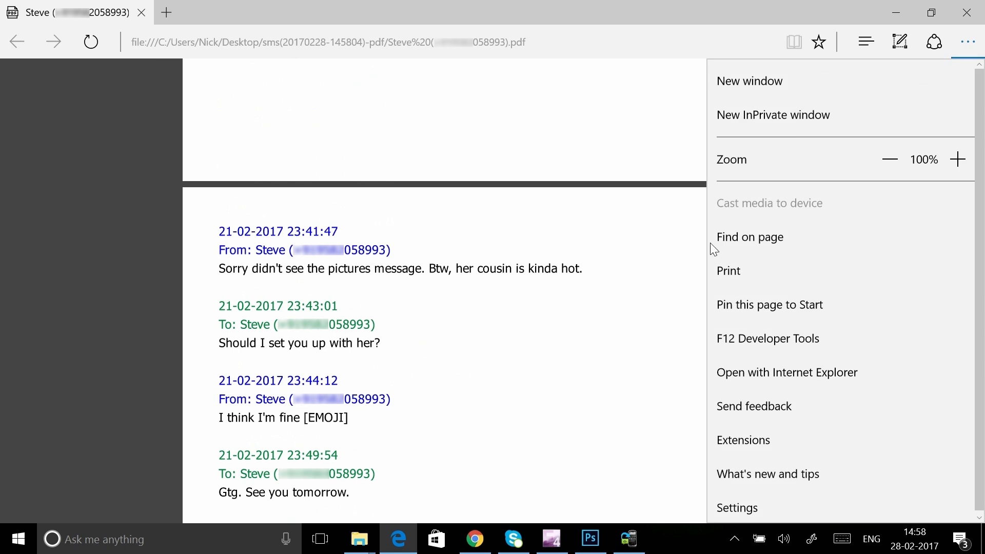
click(728, 271)
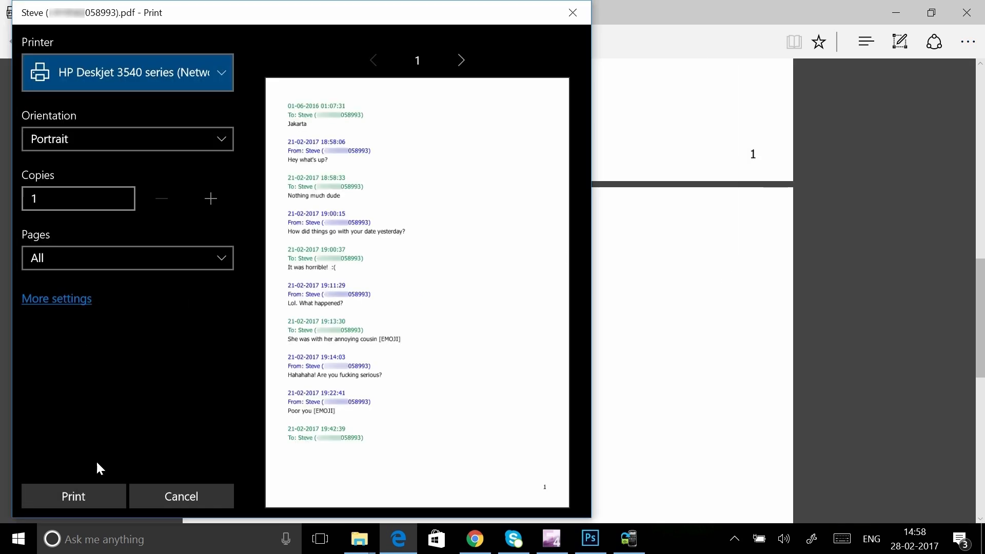
click(56, 298)
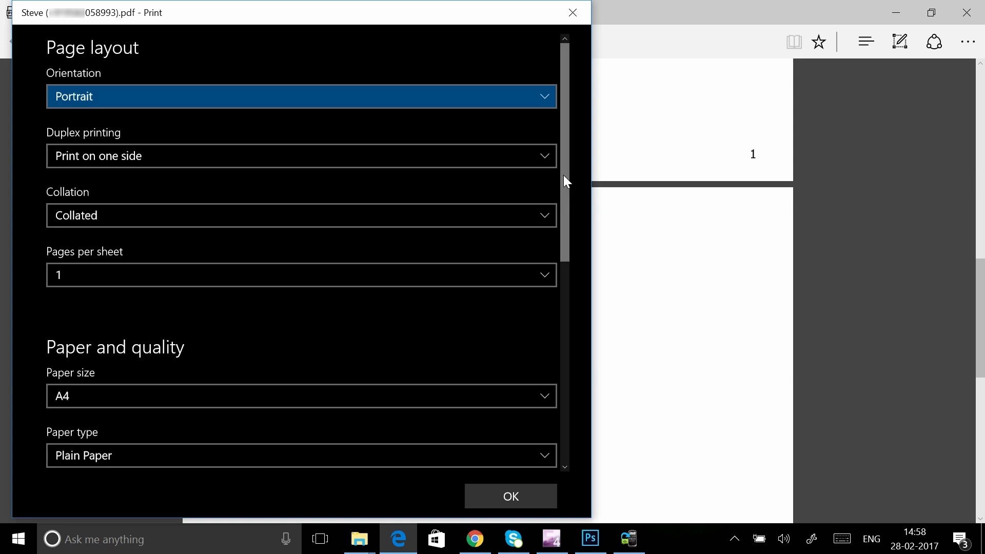
scroll(down, 3)
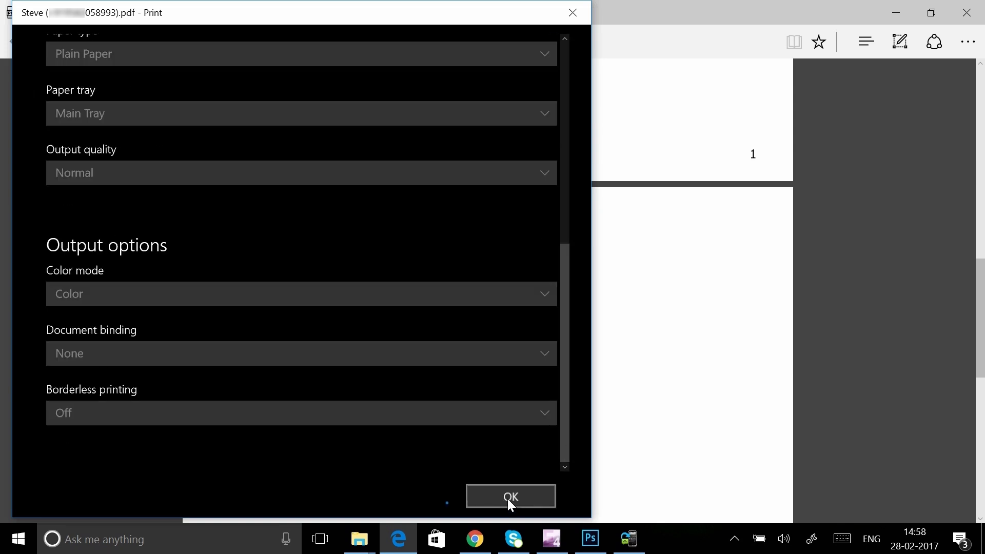
click(510, 495)
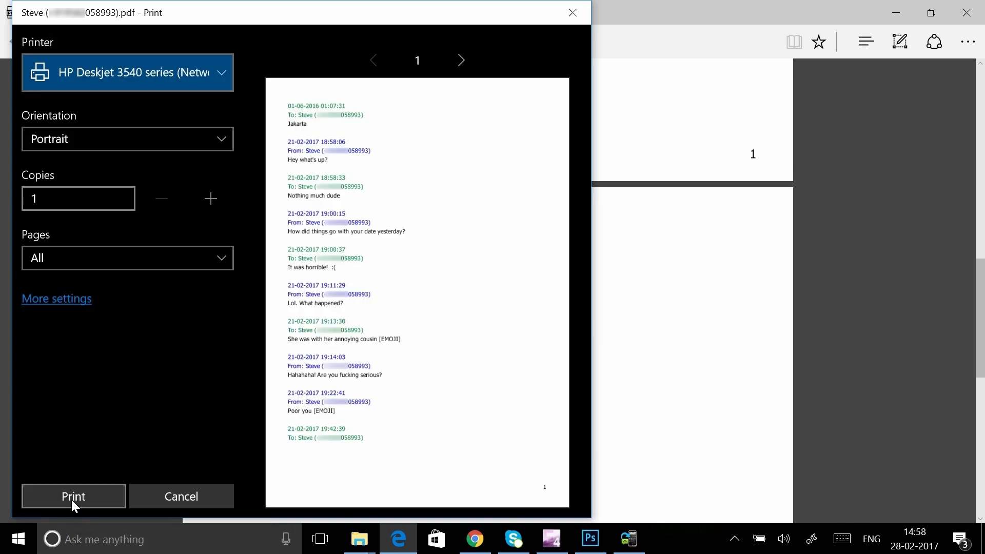
click(73, 496)
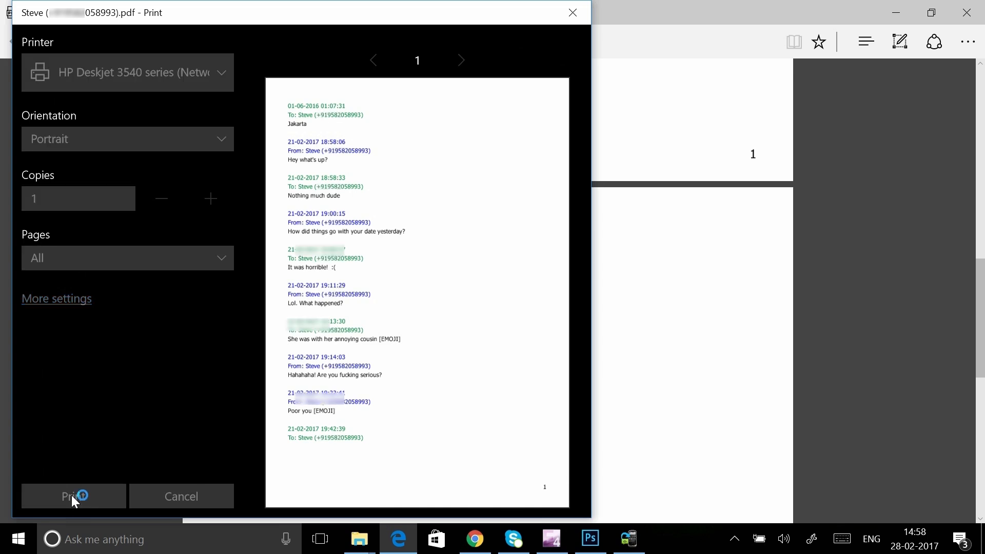